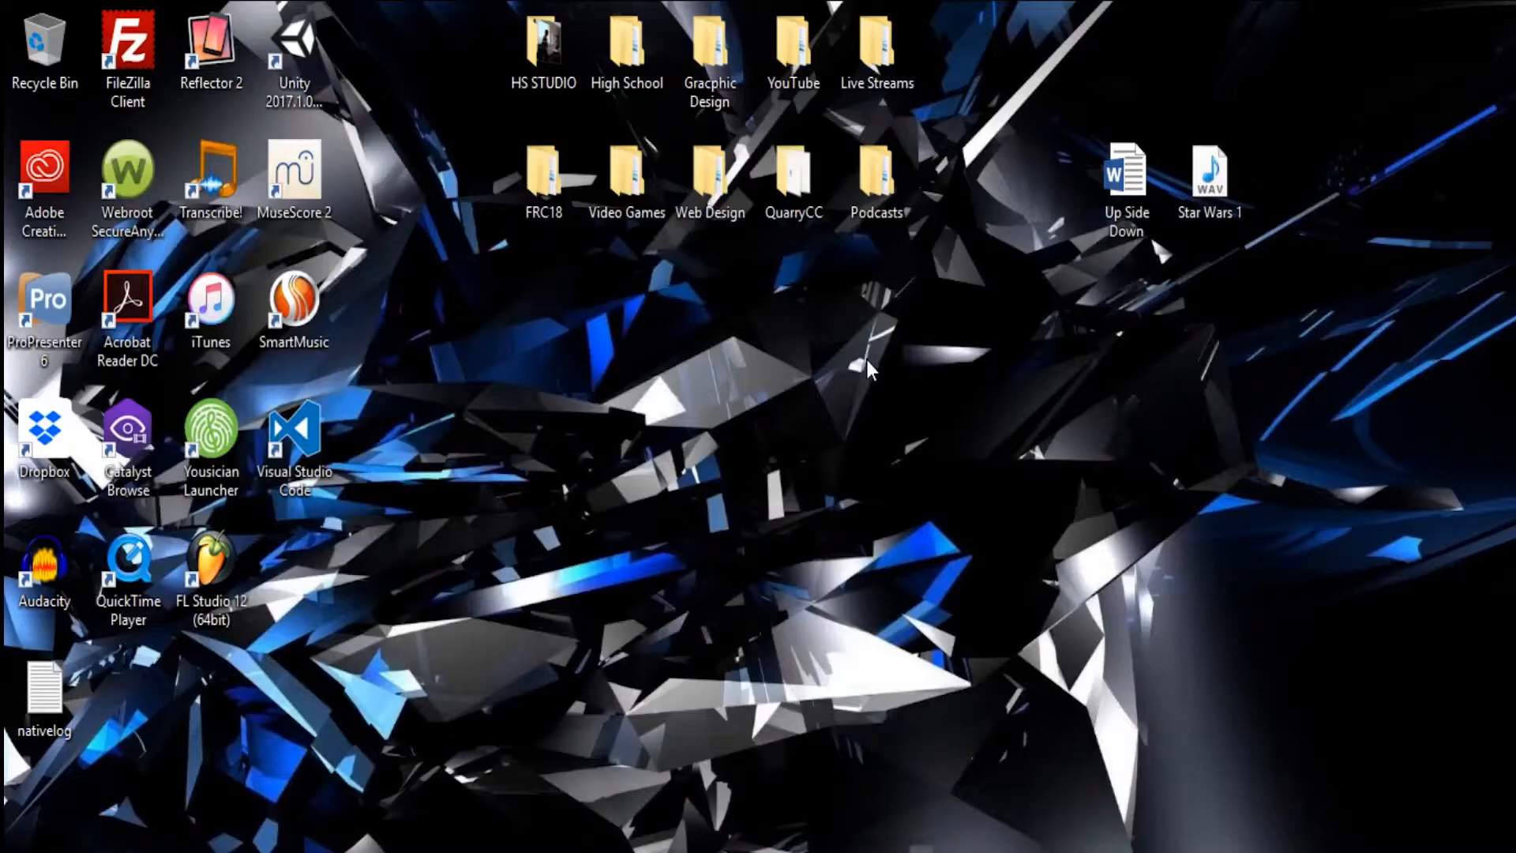
pyautogui.moveTo(625, 819)
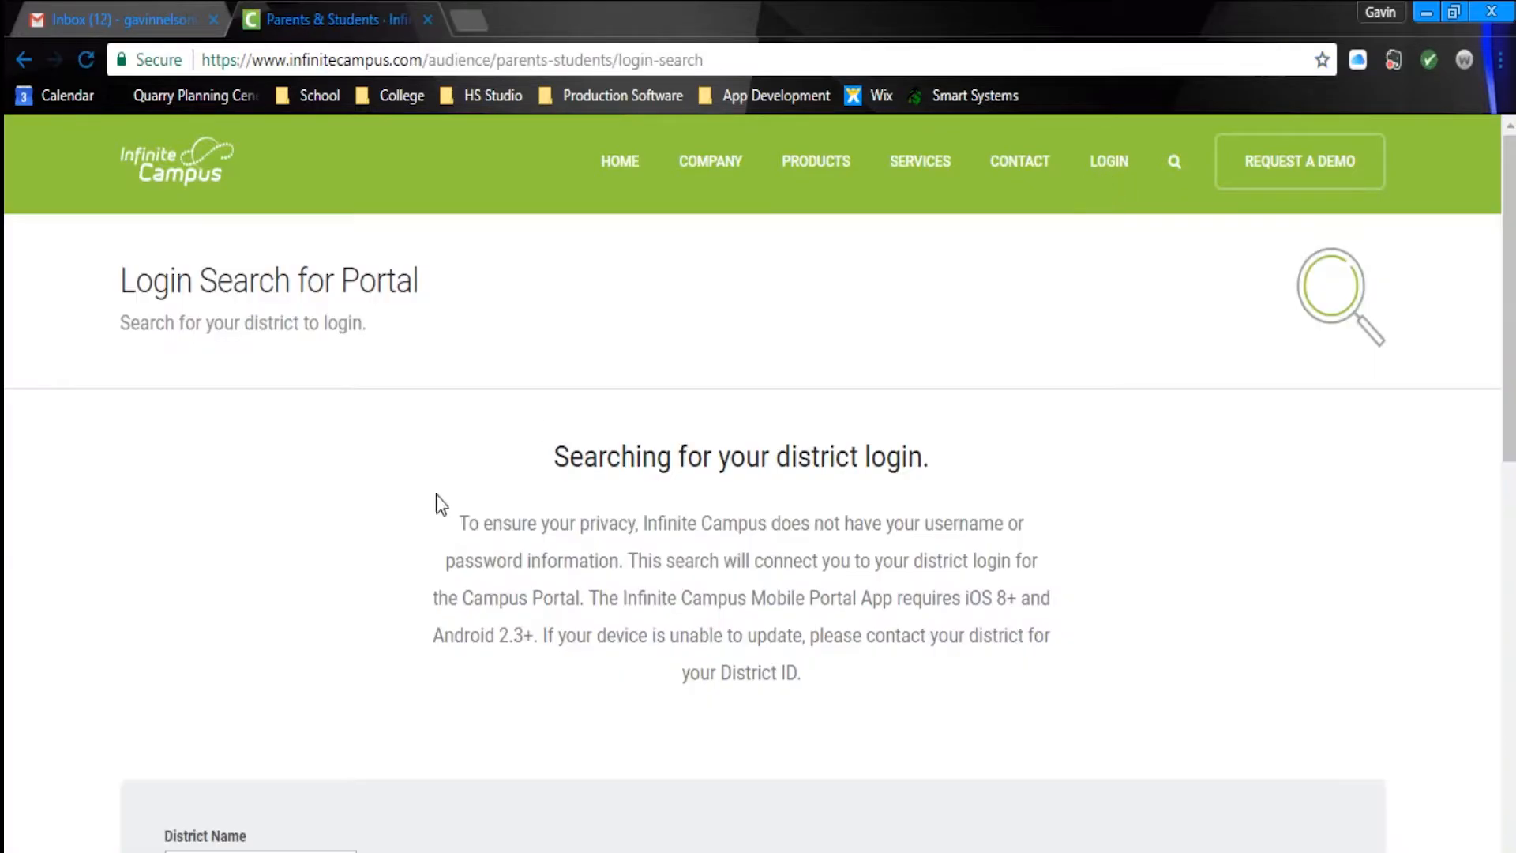
# Search district logins for Monticello with Minnesota as the state.
pyautogui.scroll(-3)
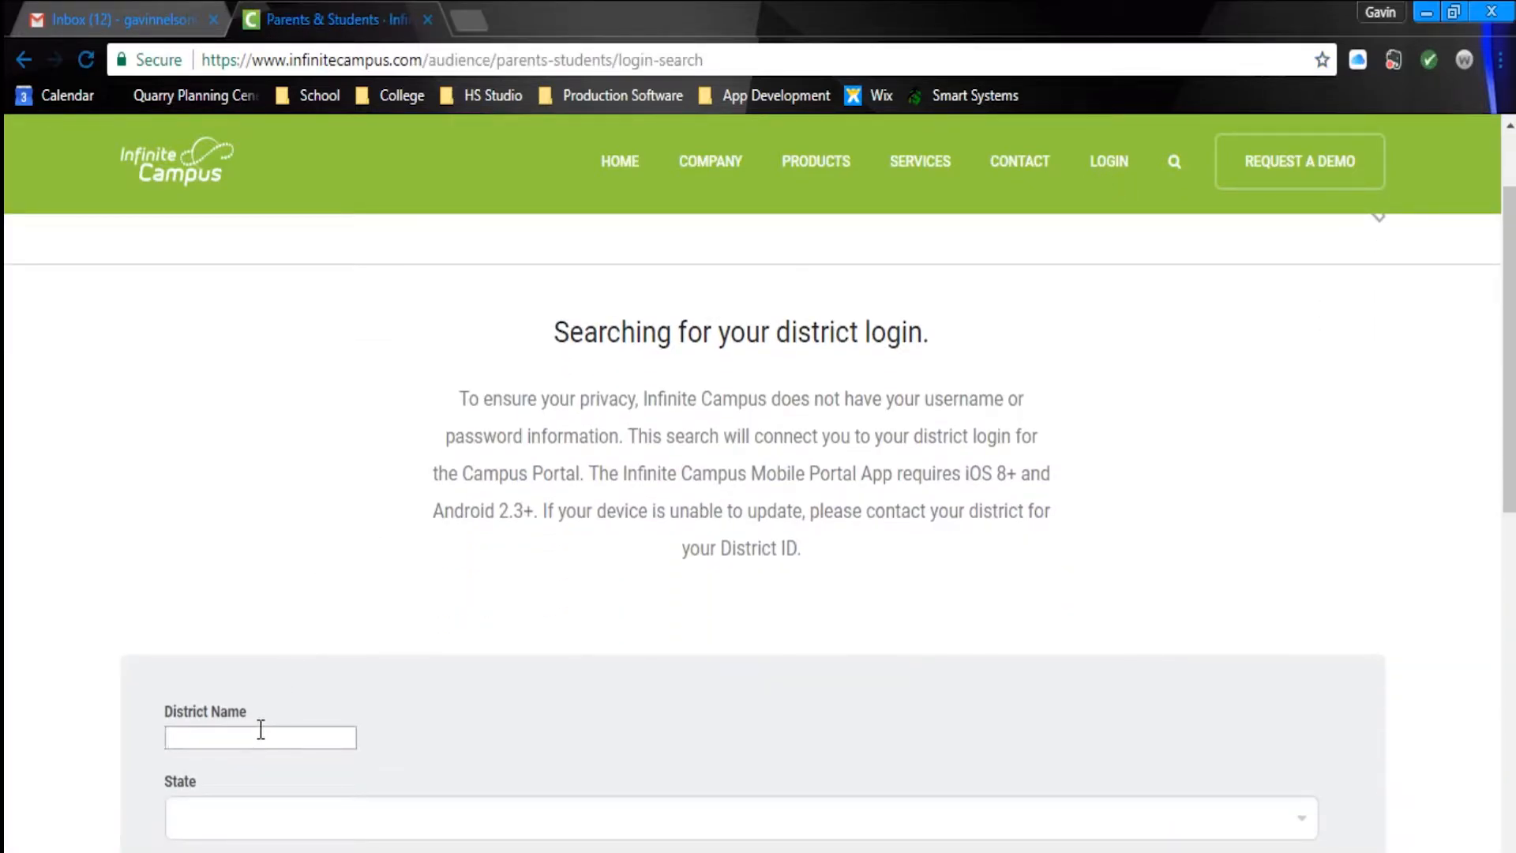
pyautogui.write('Monticello')
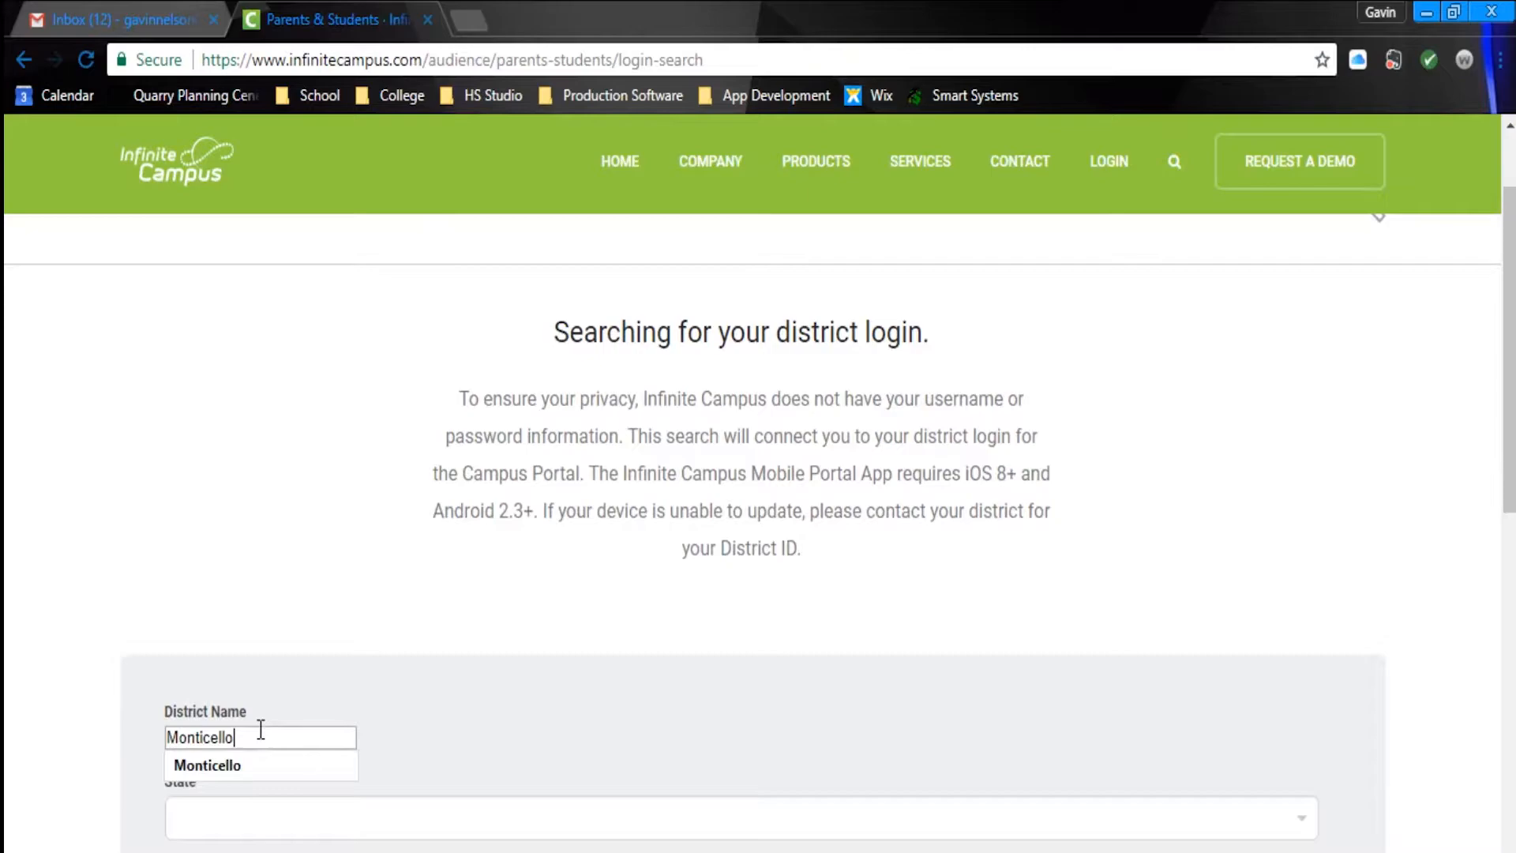
pyautogui.click(739, 840)
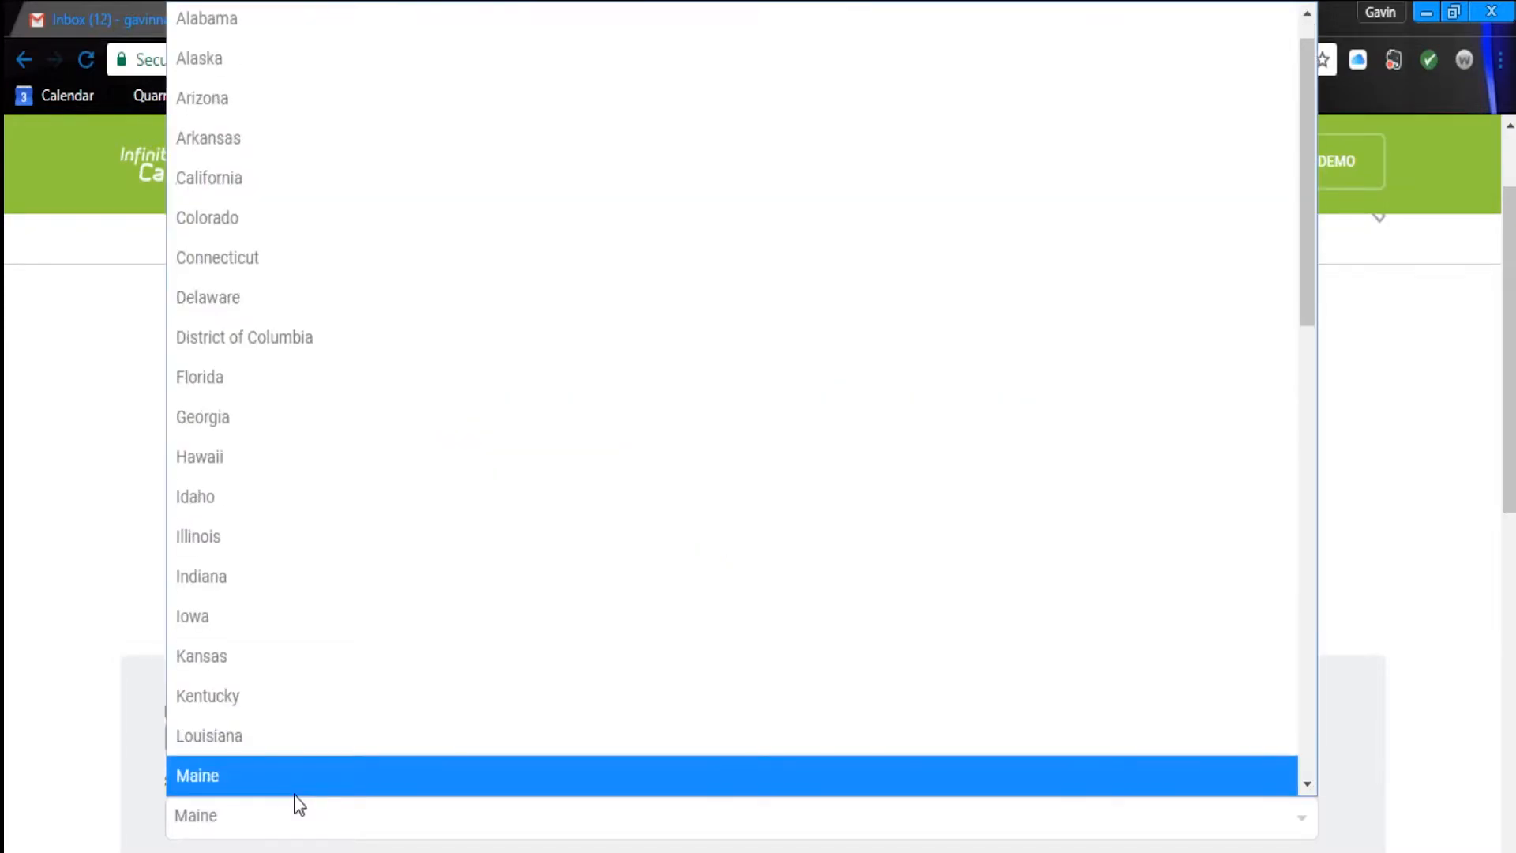
pyautogui.scroll(-3)
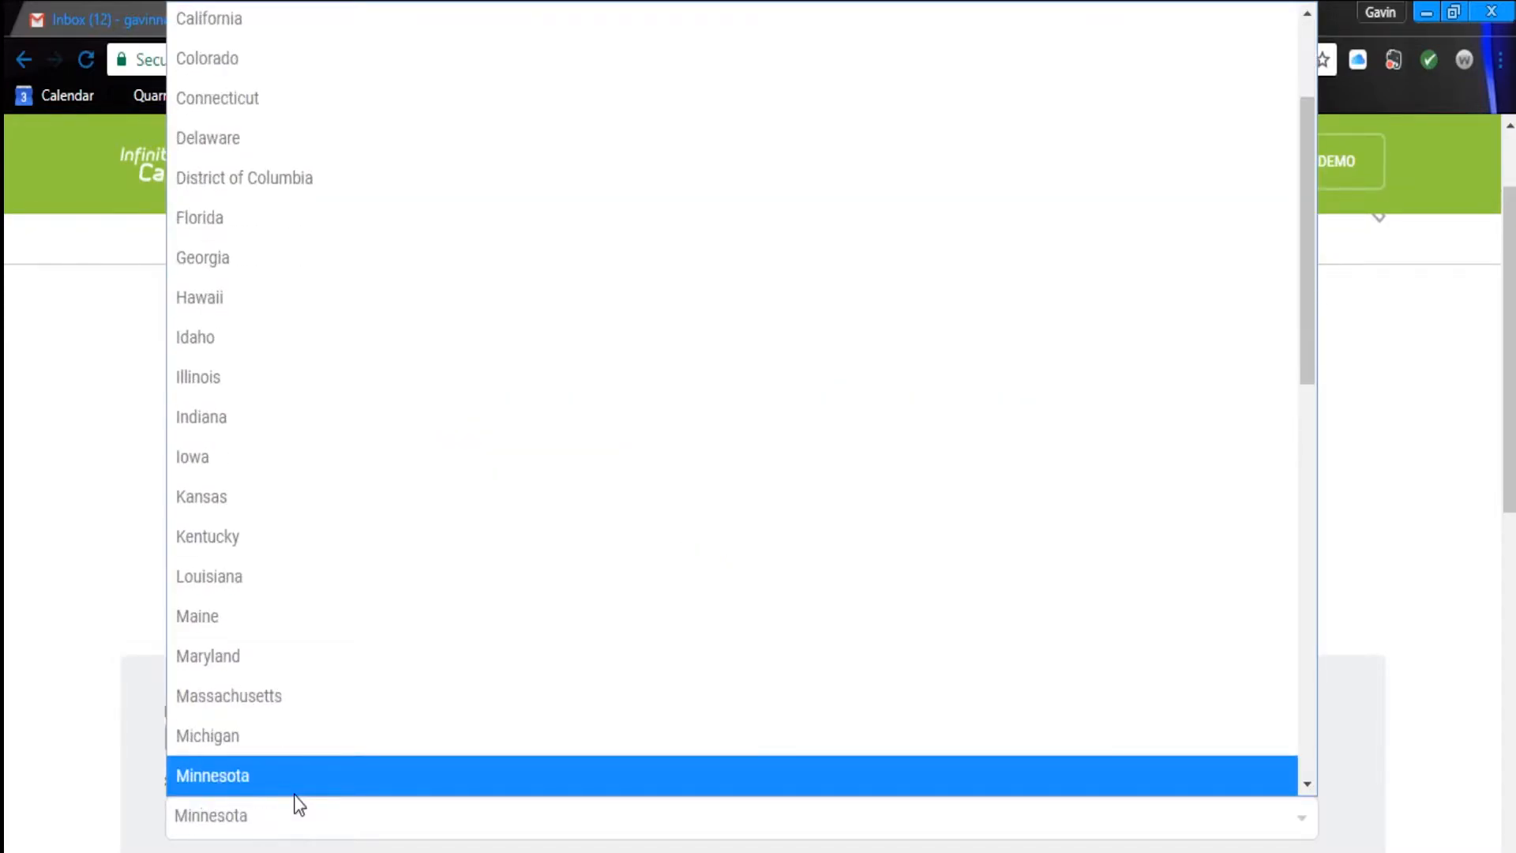
pyautogui.click(213, 774)
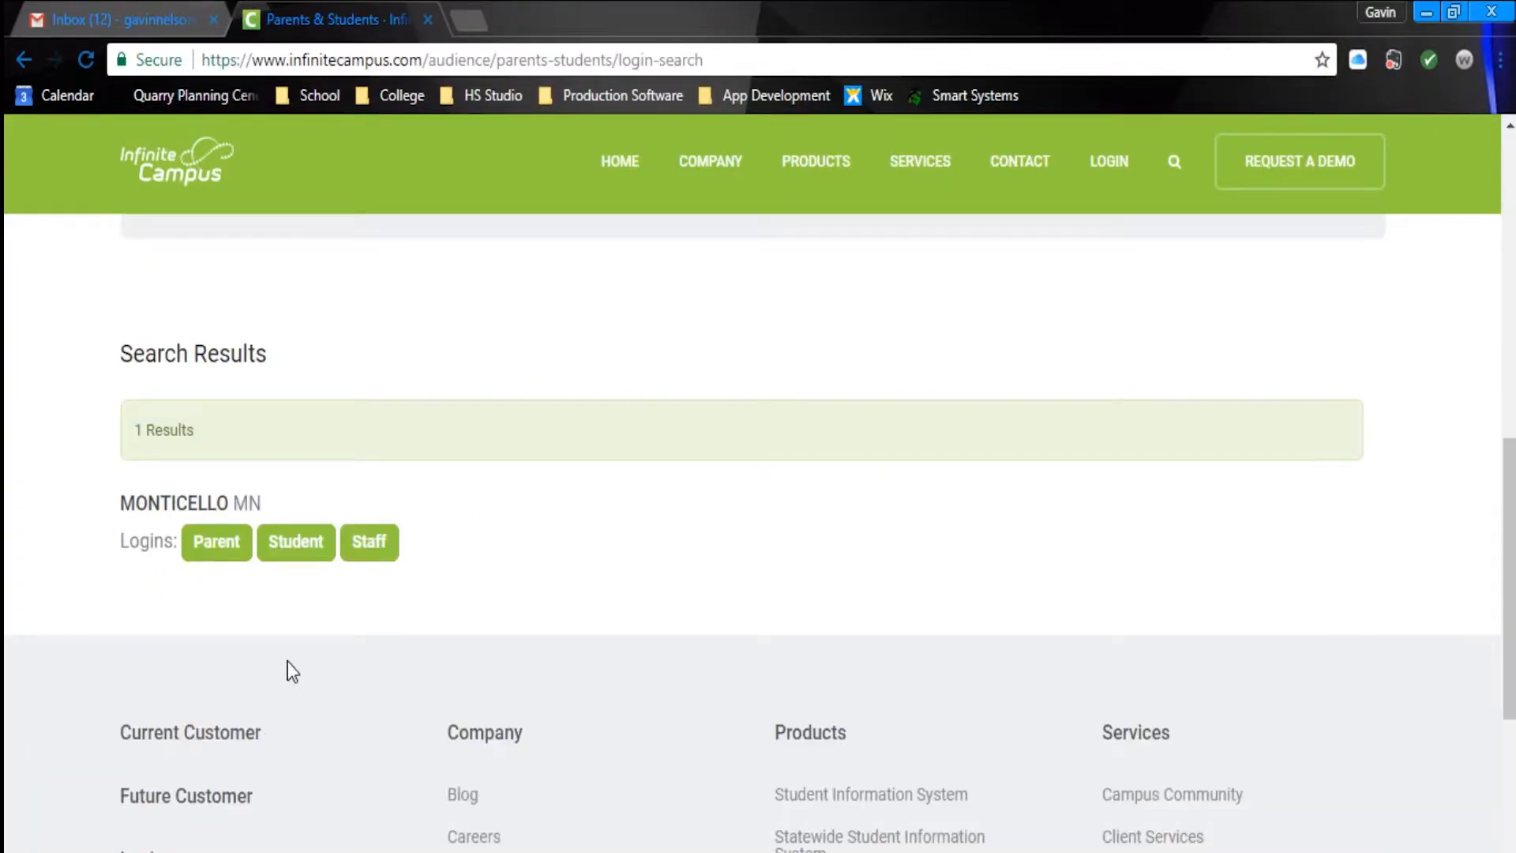
pyautogui.moveTo(317, 563)
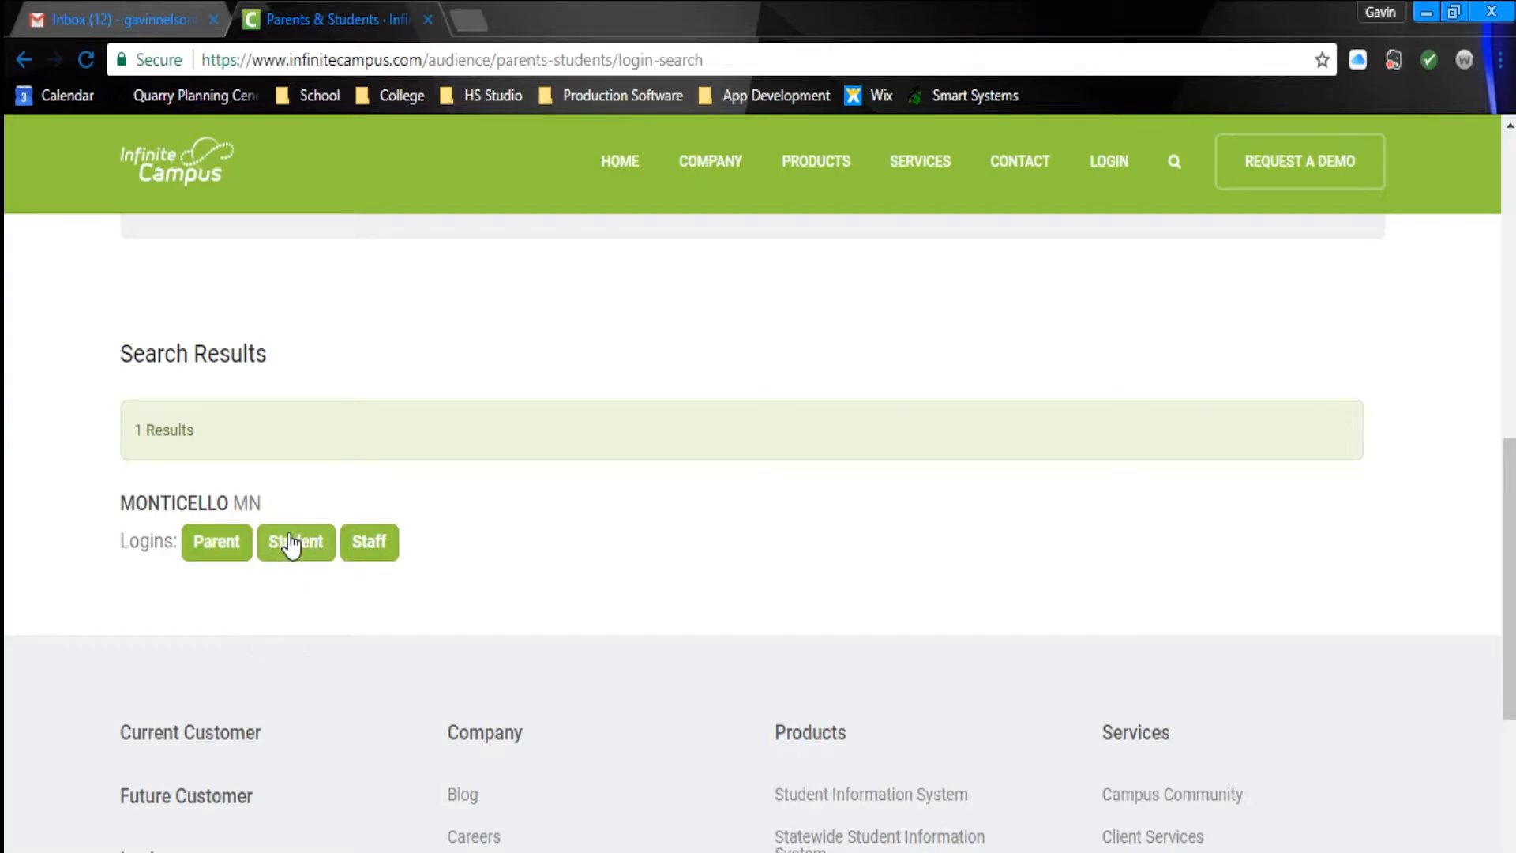
# Sign in through the Monticello student login and switch to the classic Portal application.
pyautogui.click(295, 542)
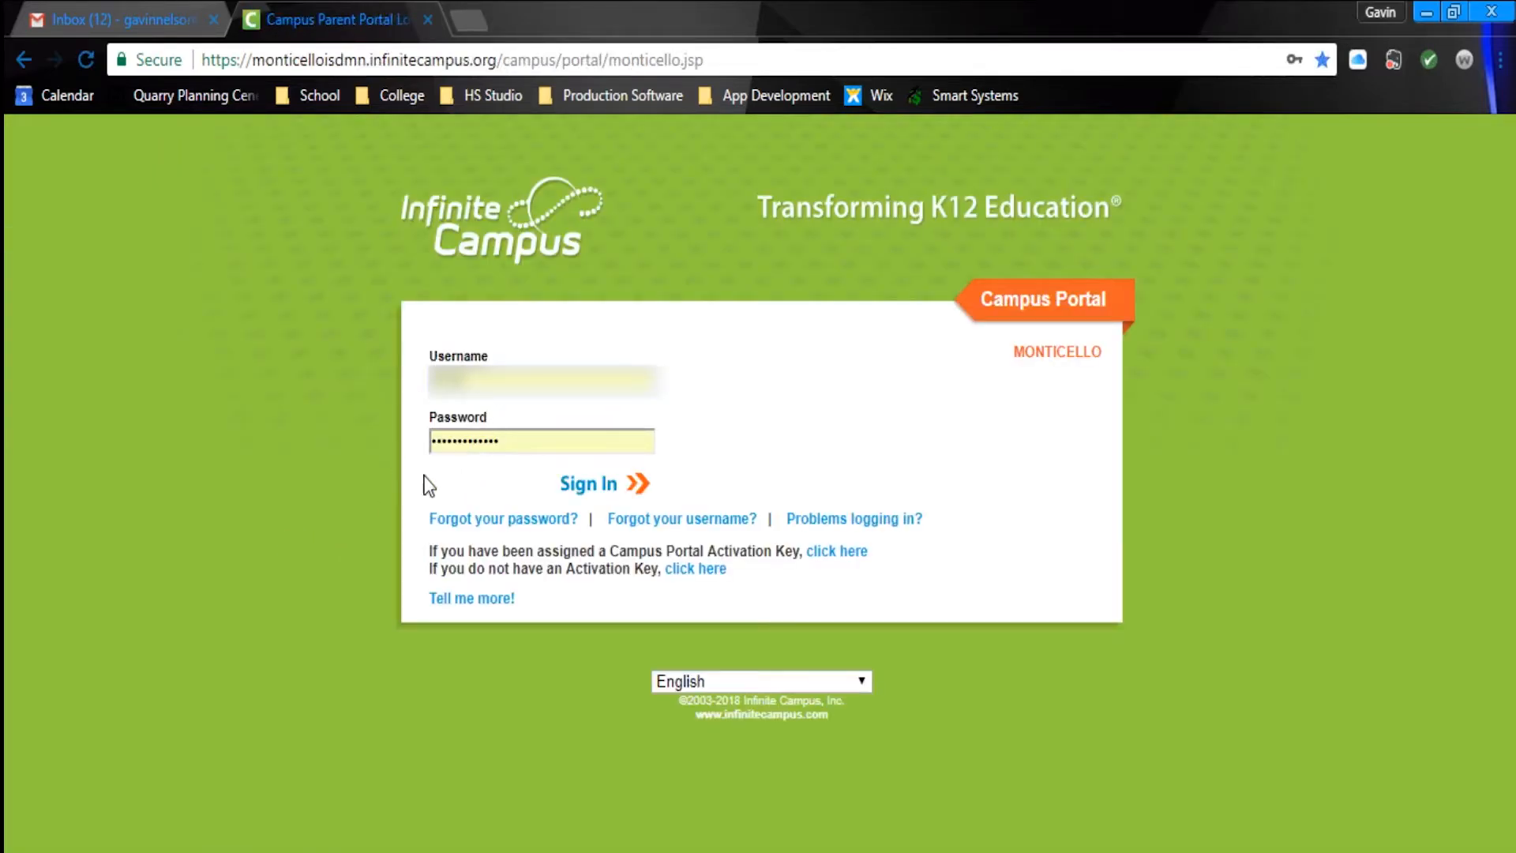
pyautogui.click(589, 483)
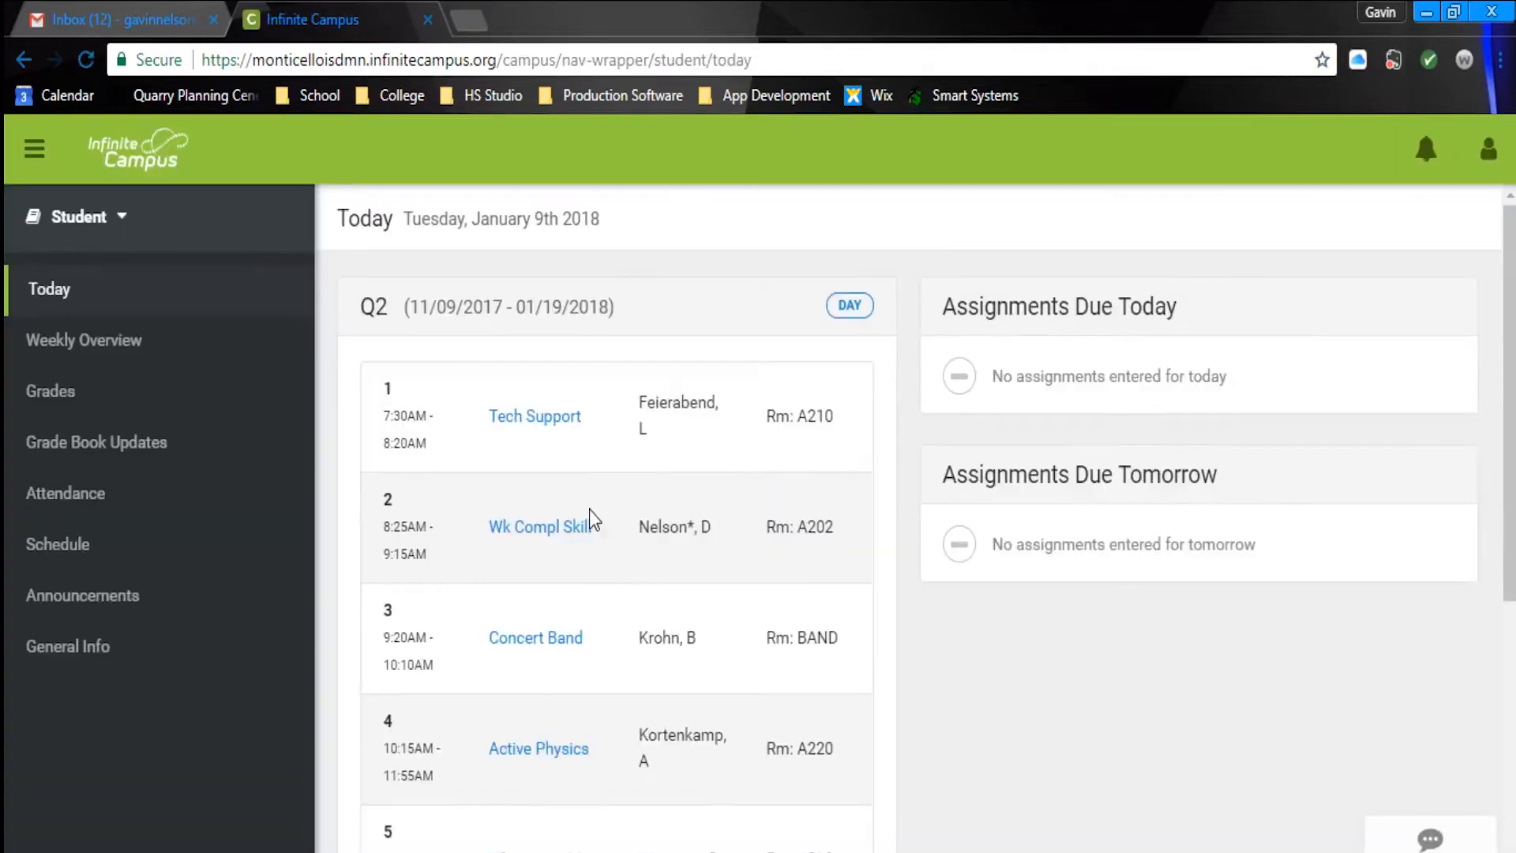
pyautogui.moveTo(95, 221)
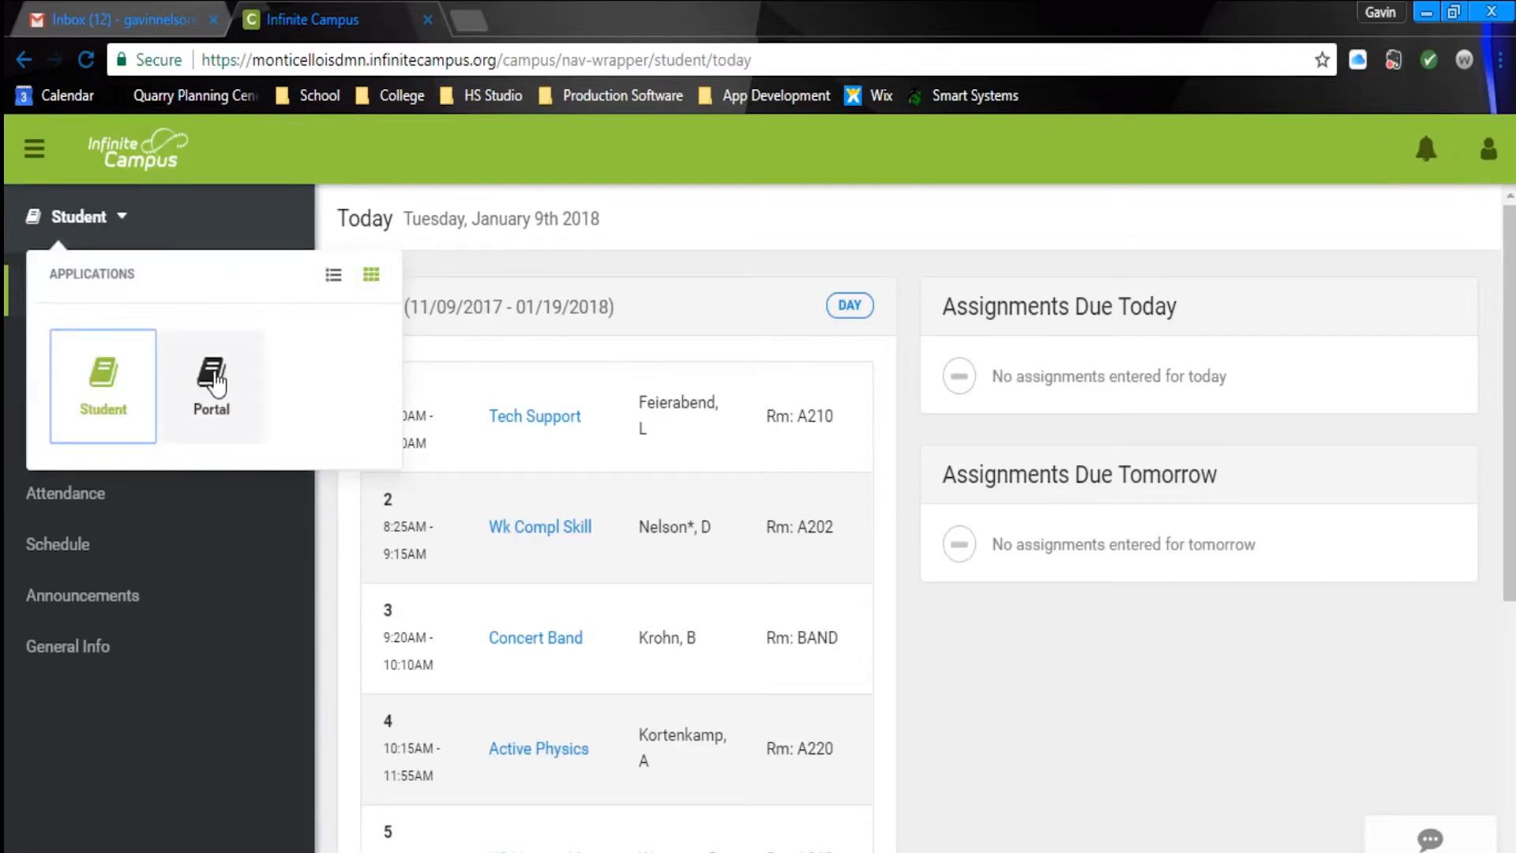
pyautogui.moveTo(227, 390)
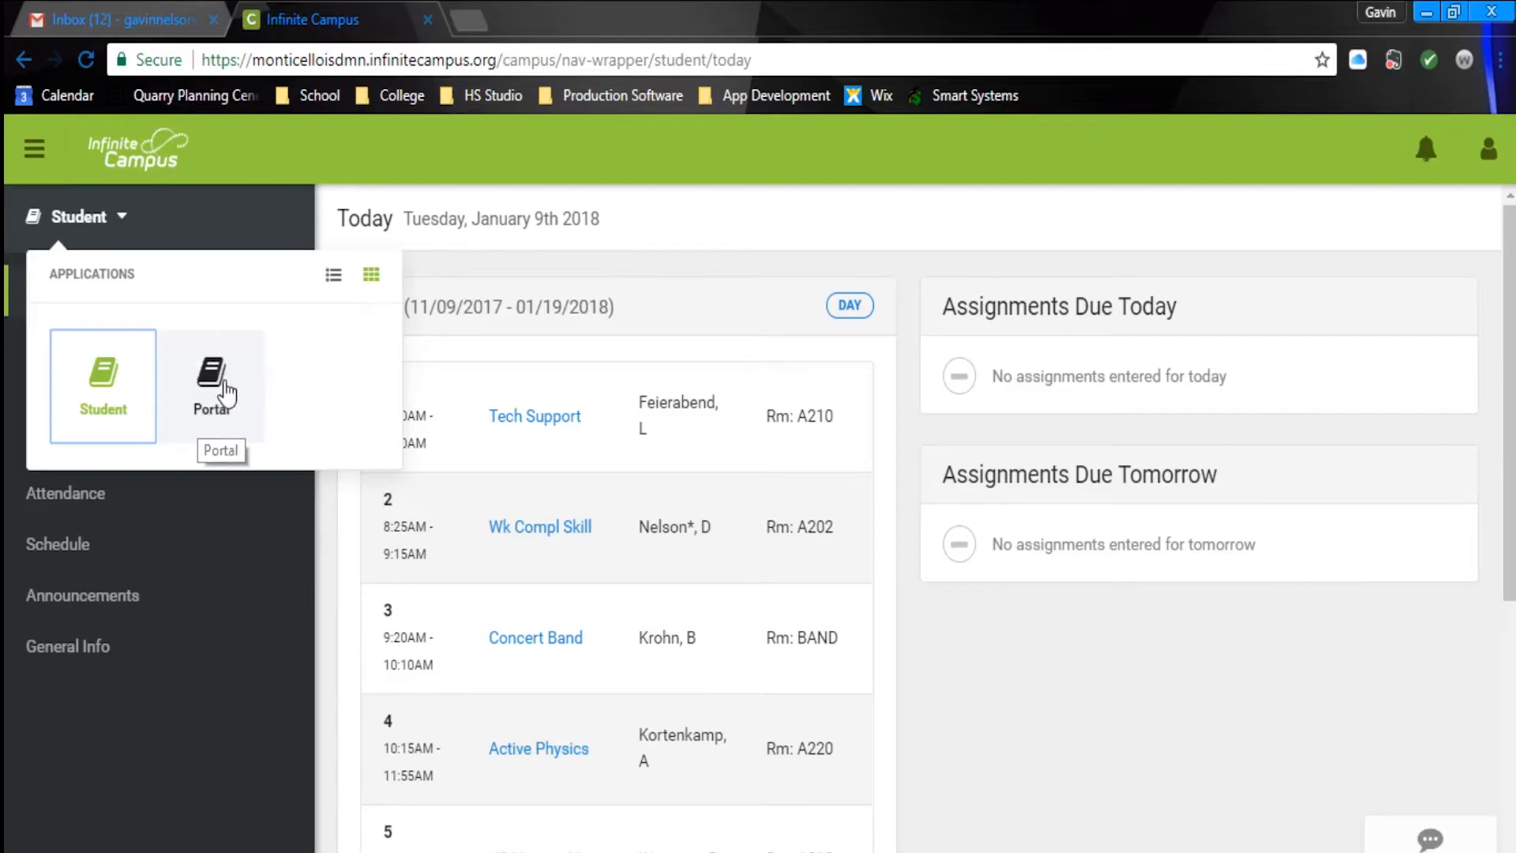
pyautogui.click(212, 386)
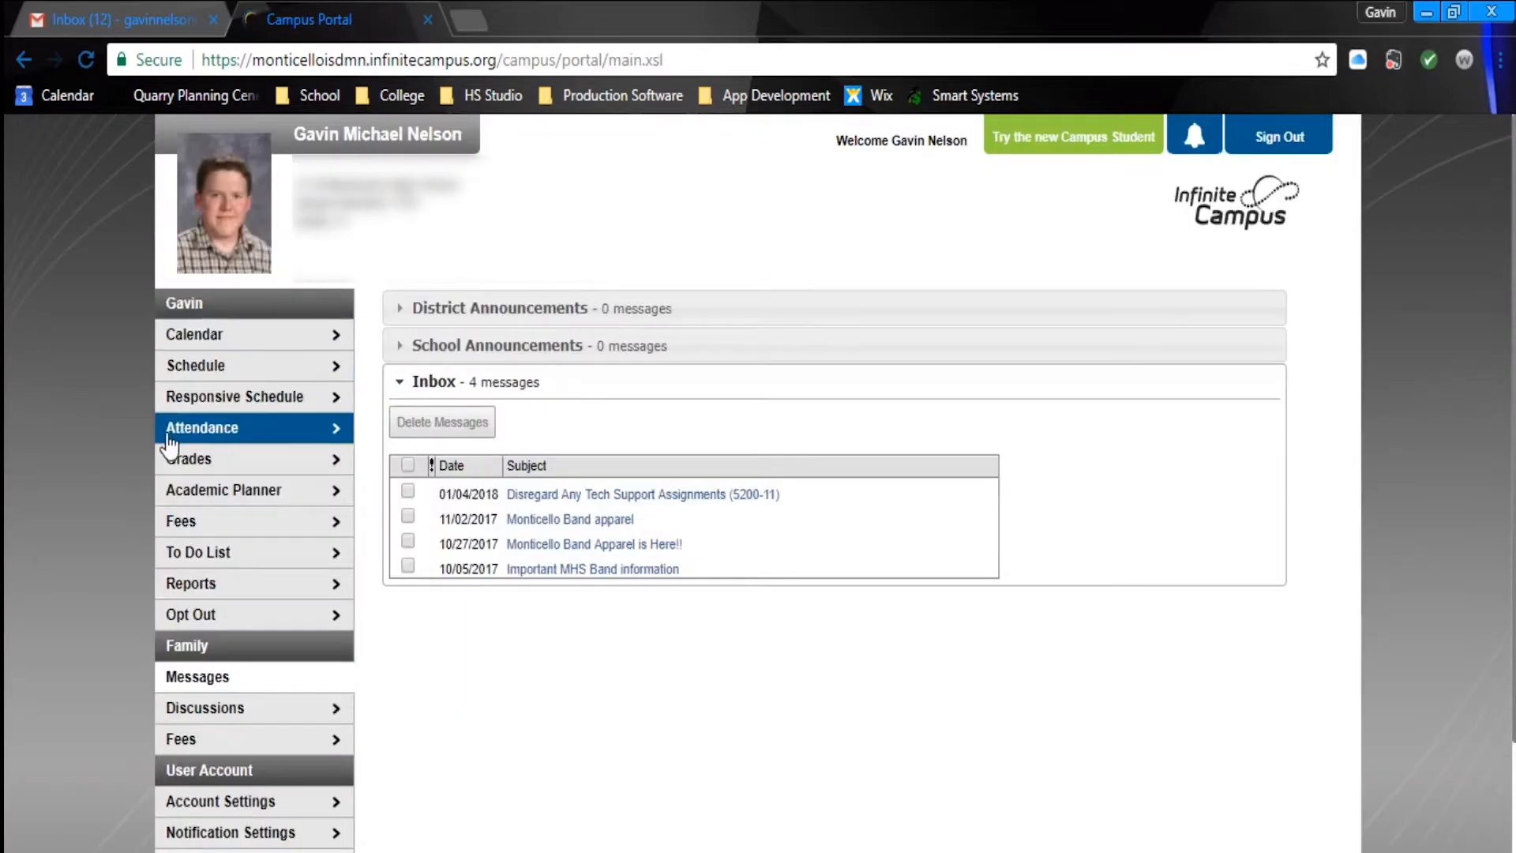
# Open Grades and scroll through the Concert Band assignments and course grades.
pyautogui.click(188, 459)
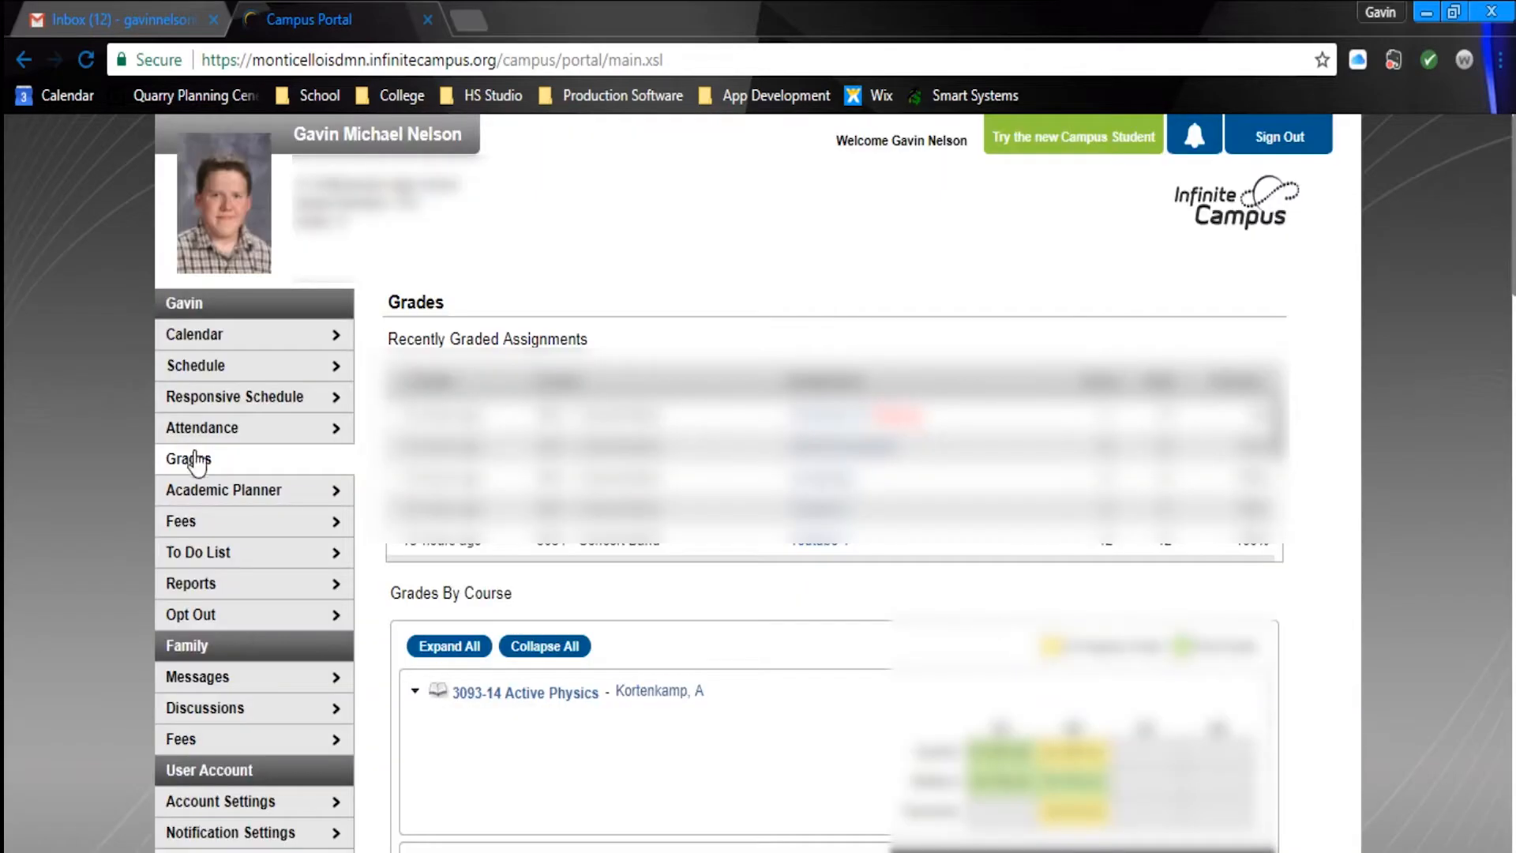
pyautogui.scroll(-3)
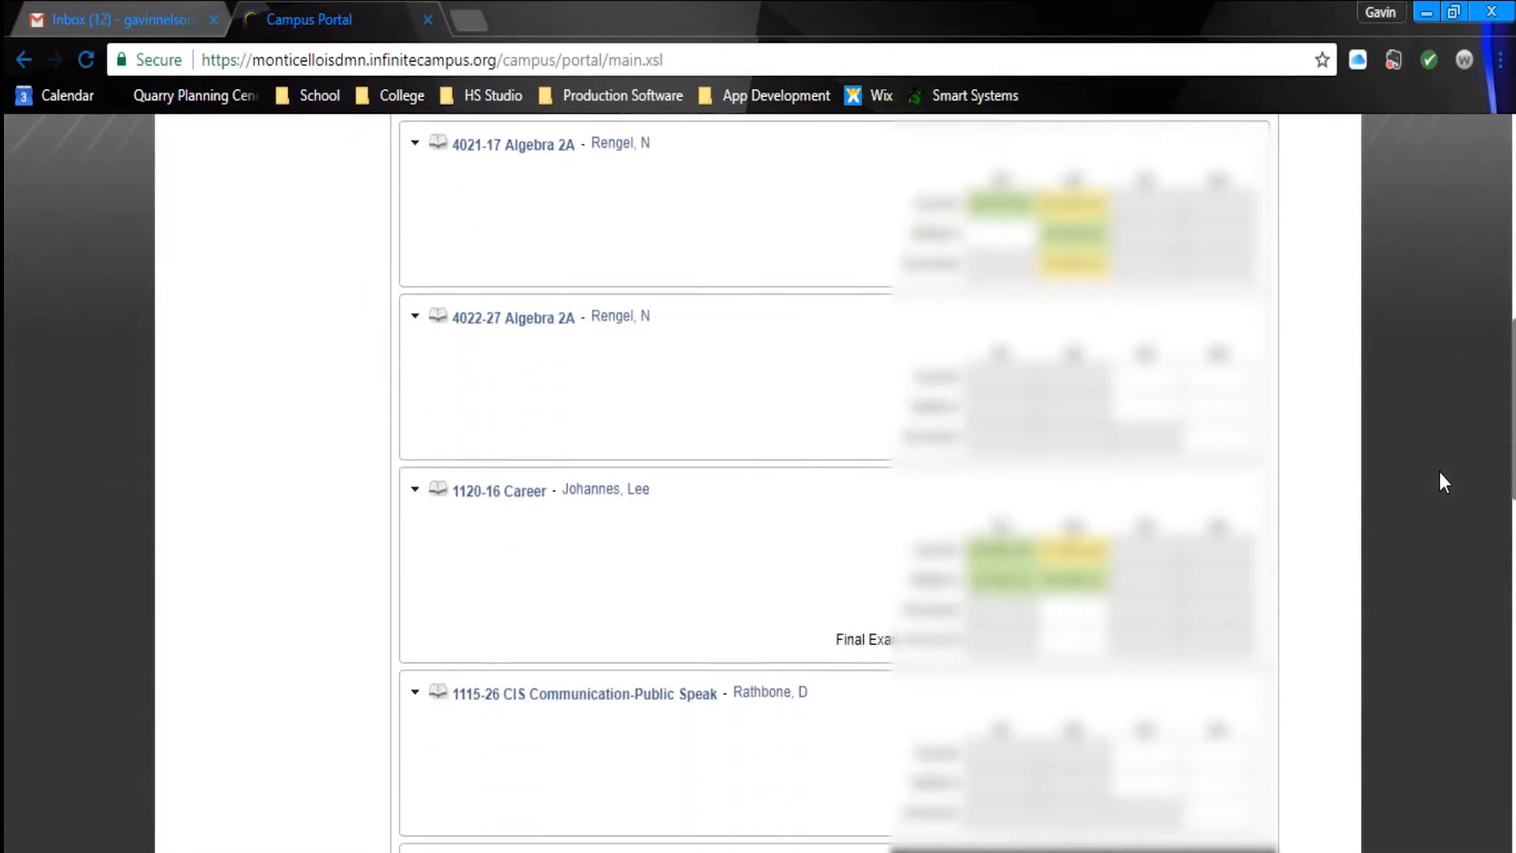
pyautogui.scroll(-3)
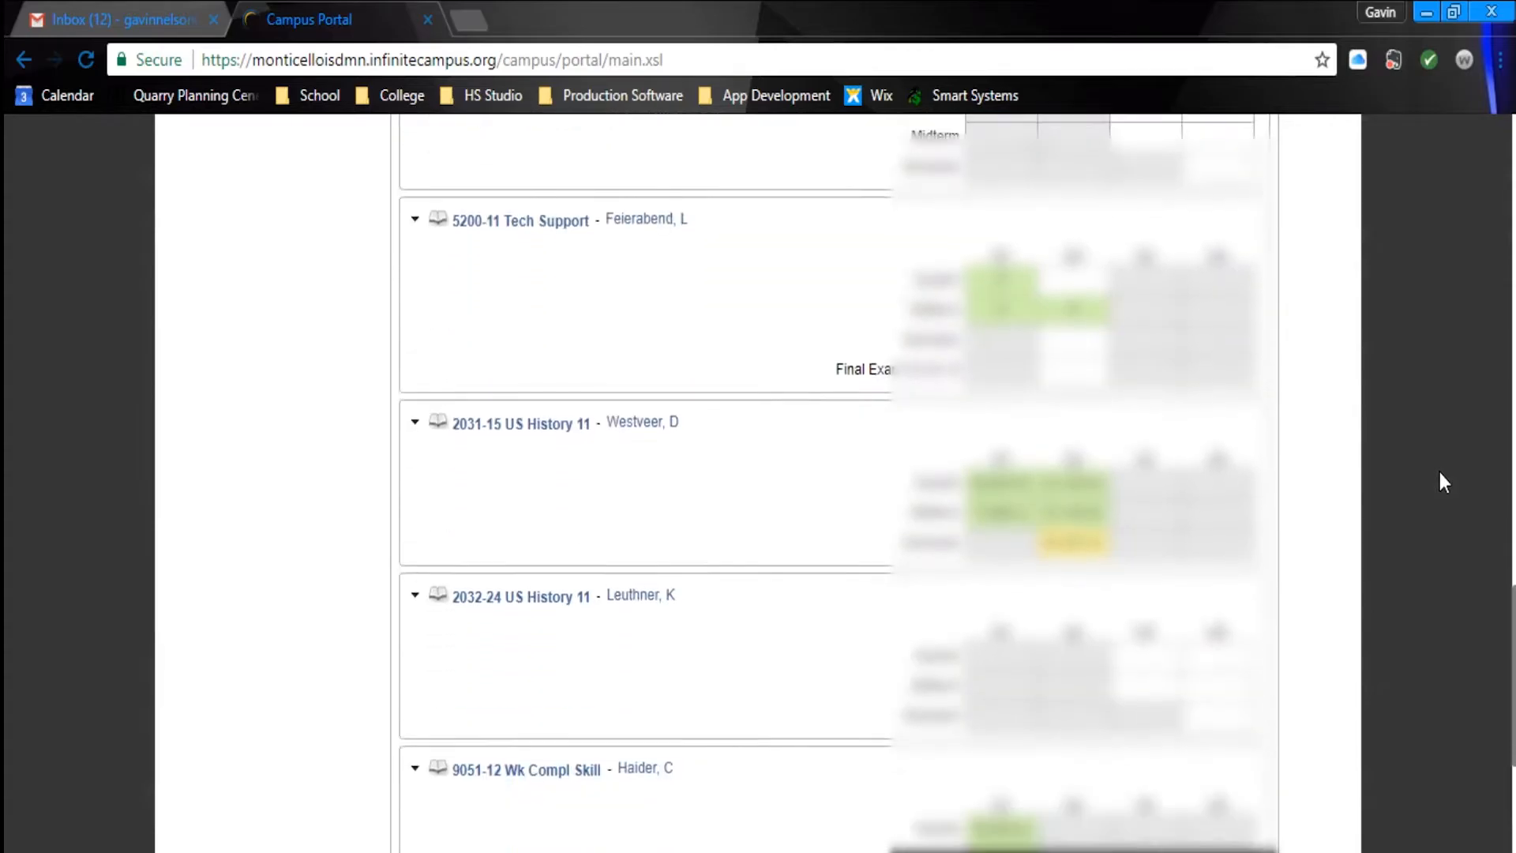
pyautogui.scroll(-3)
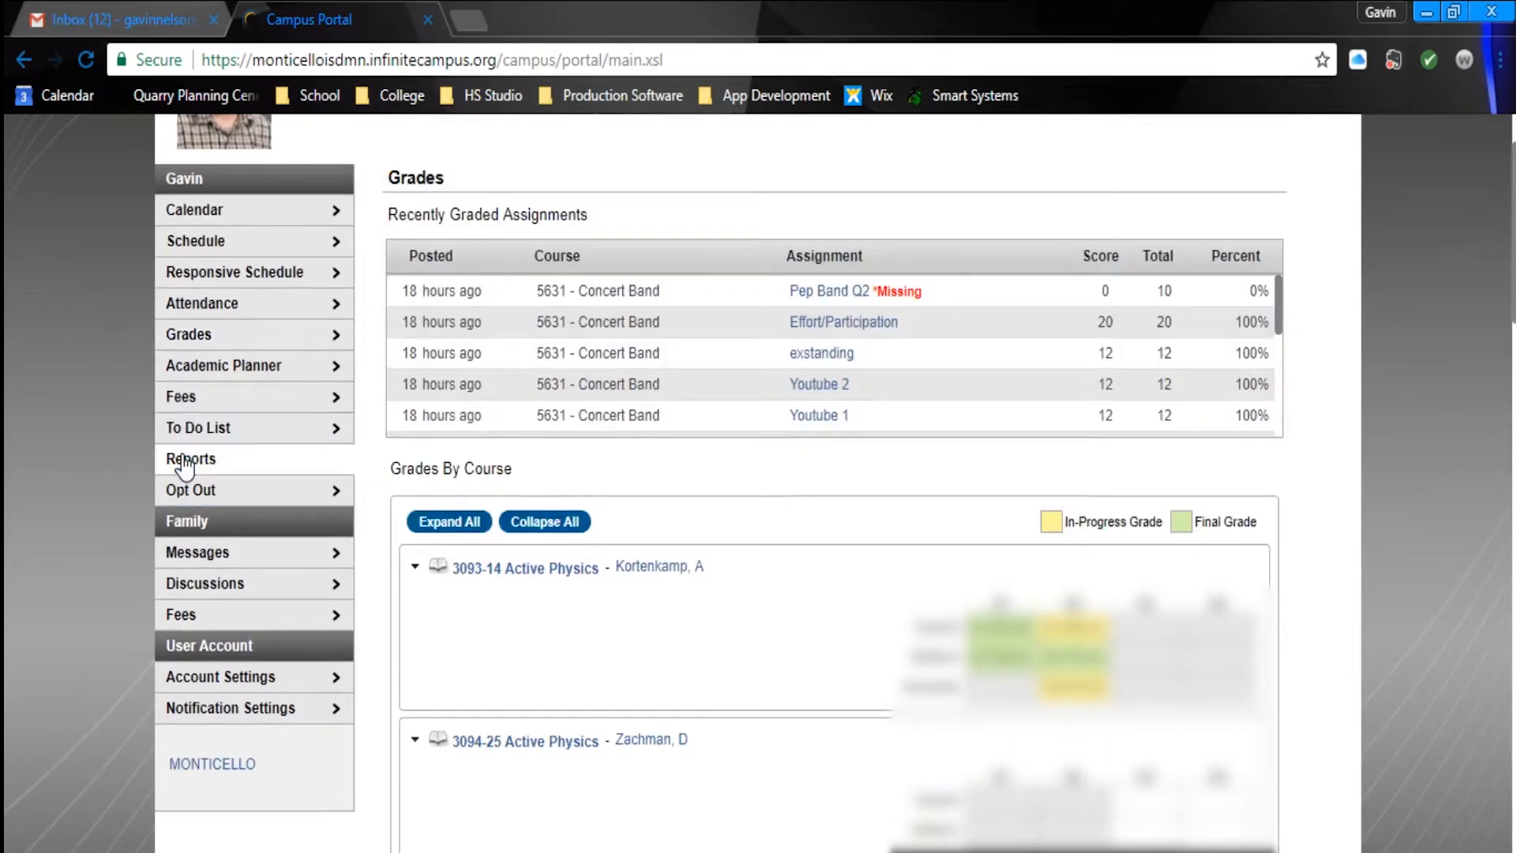
# Open Reports and follow the Student Schedule link.
pyautogui.click(189, 459)
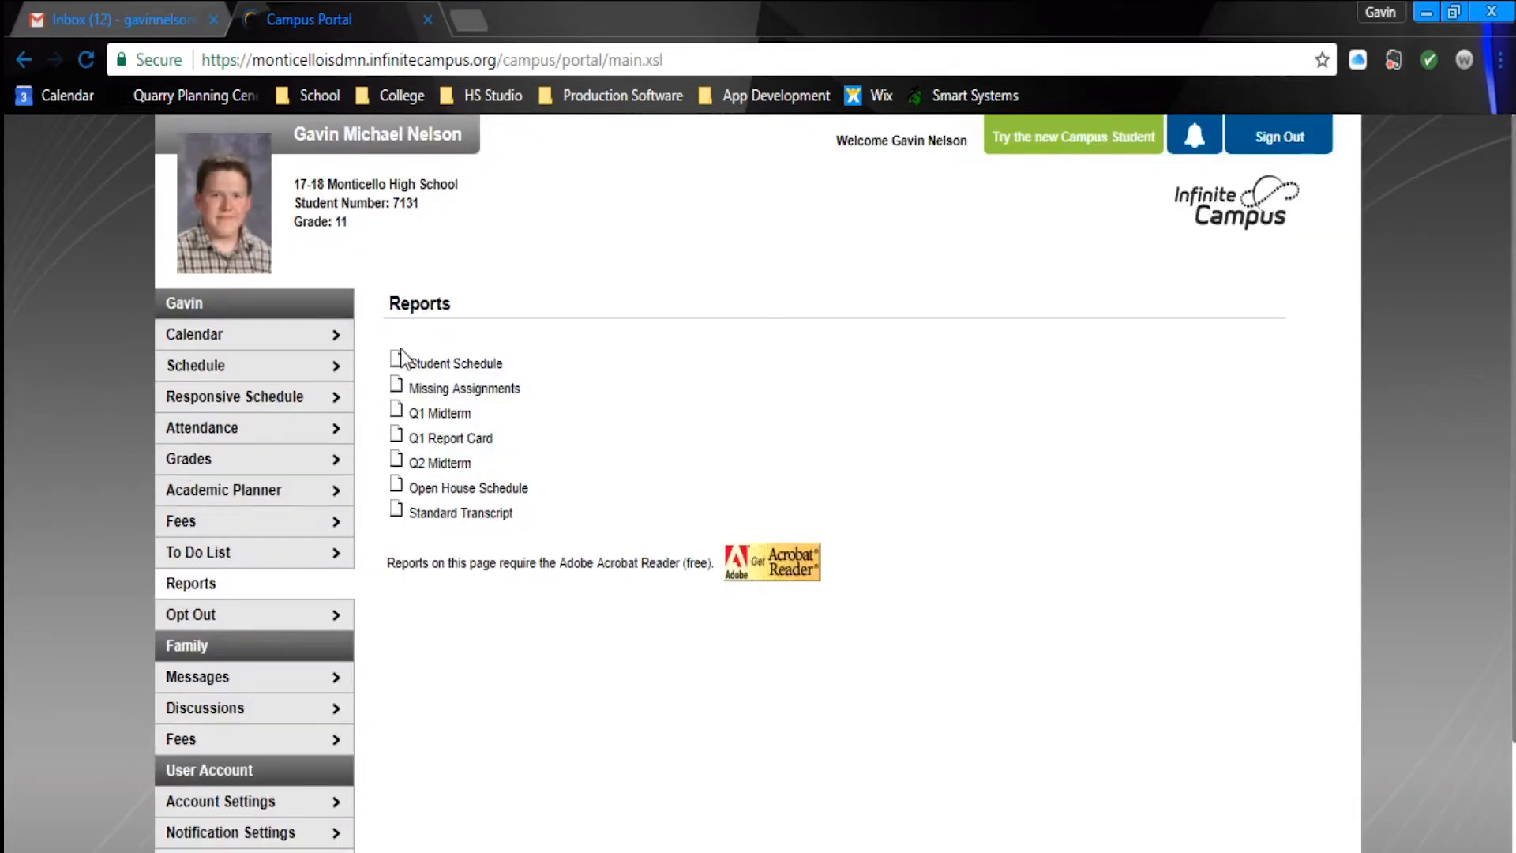
pyautogui.moveTo(438, 371)
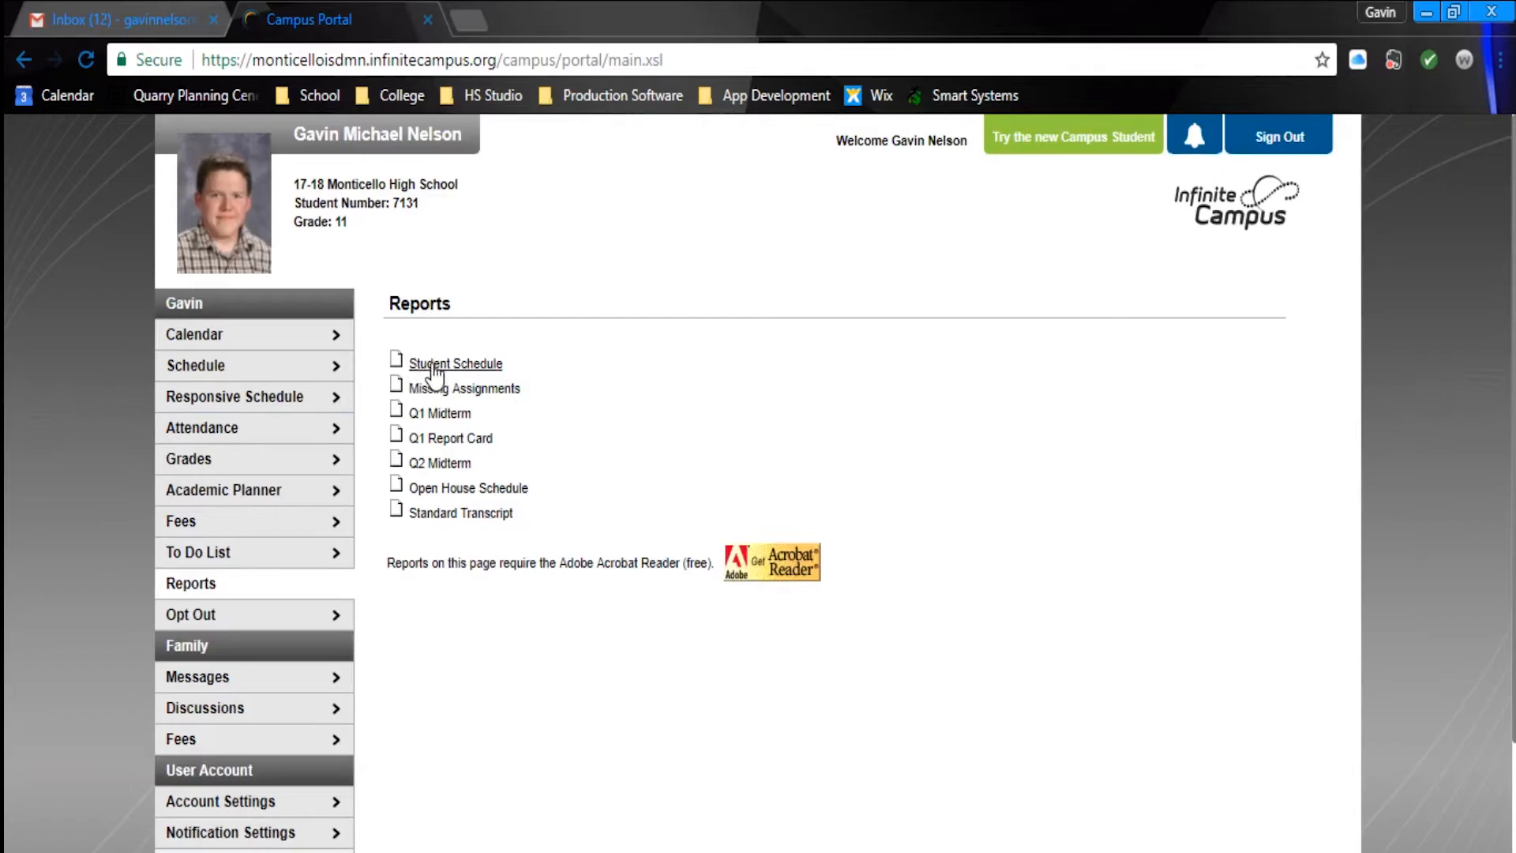
pyautogui.click(454, 364)
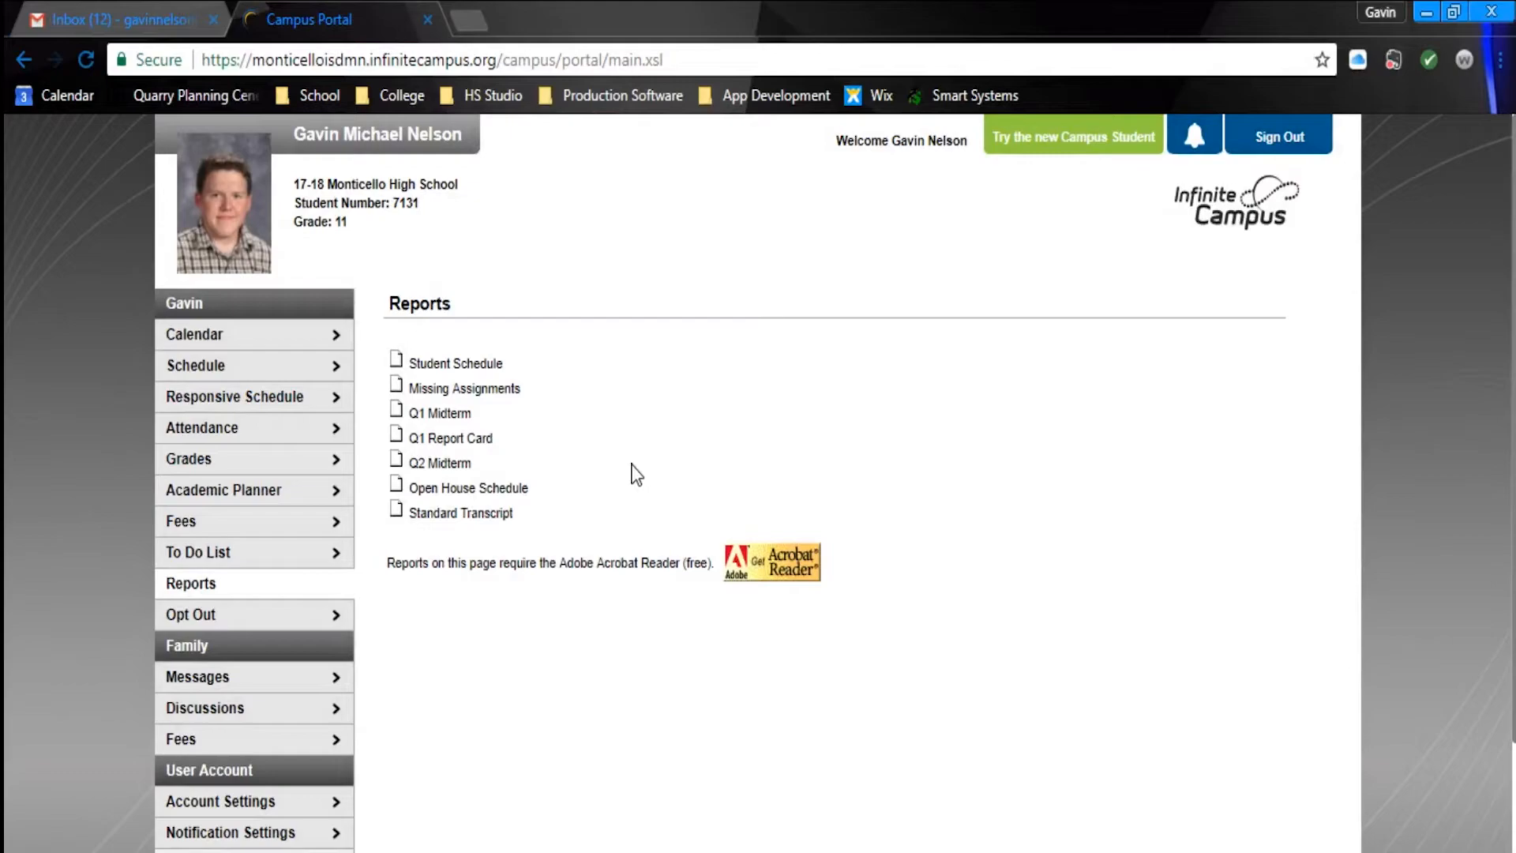
pyautogui.moveTo(616, 446)
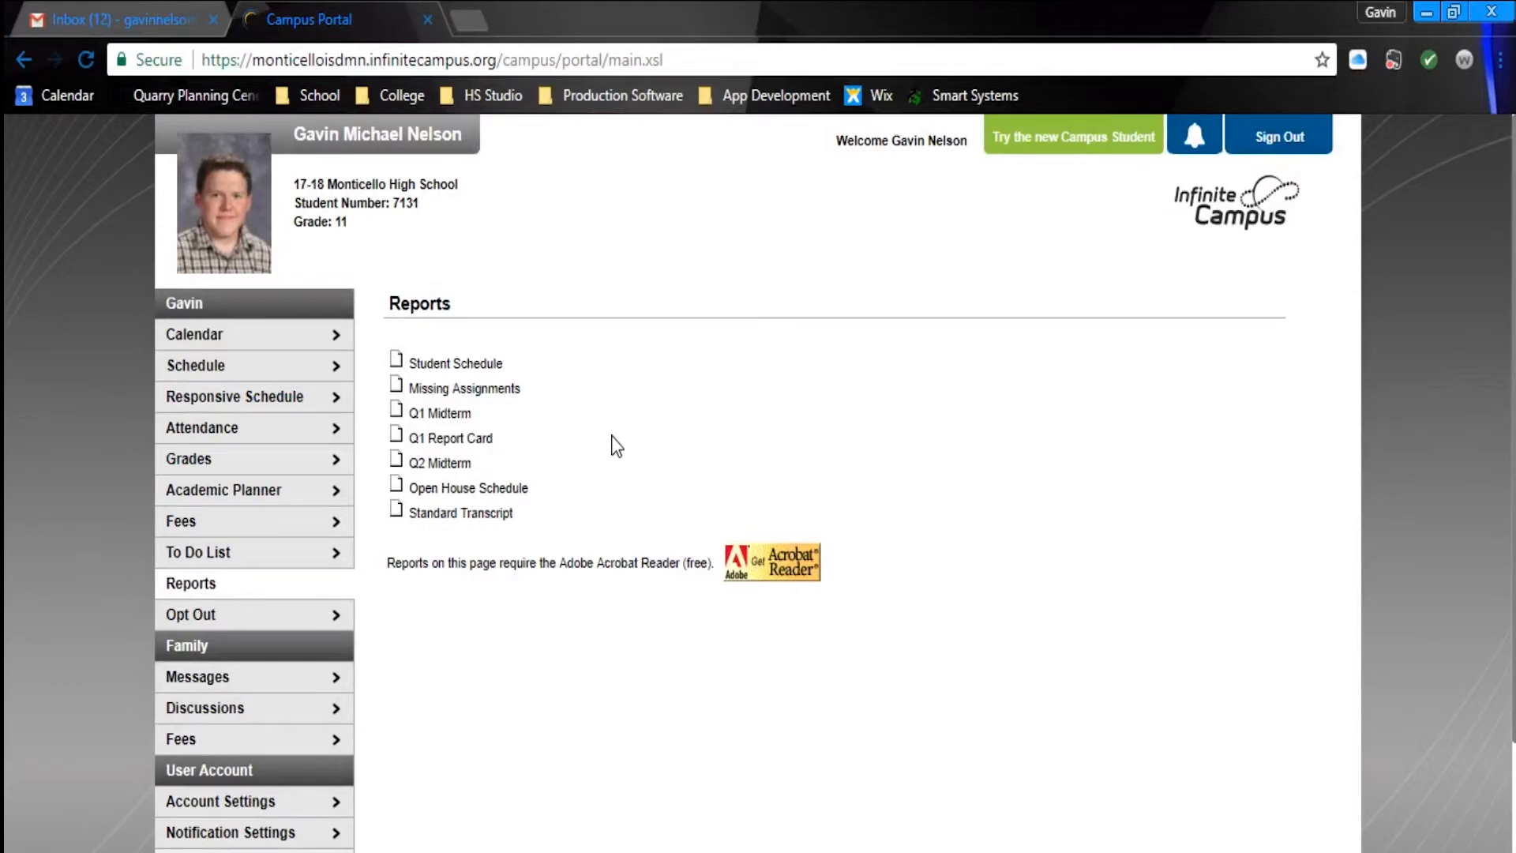
pyautogui.moveTo(446, 523)
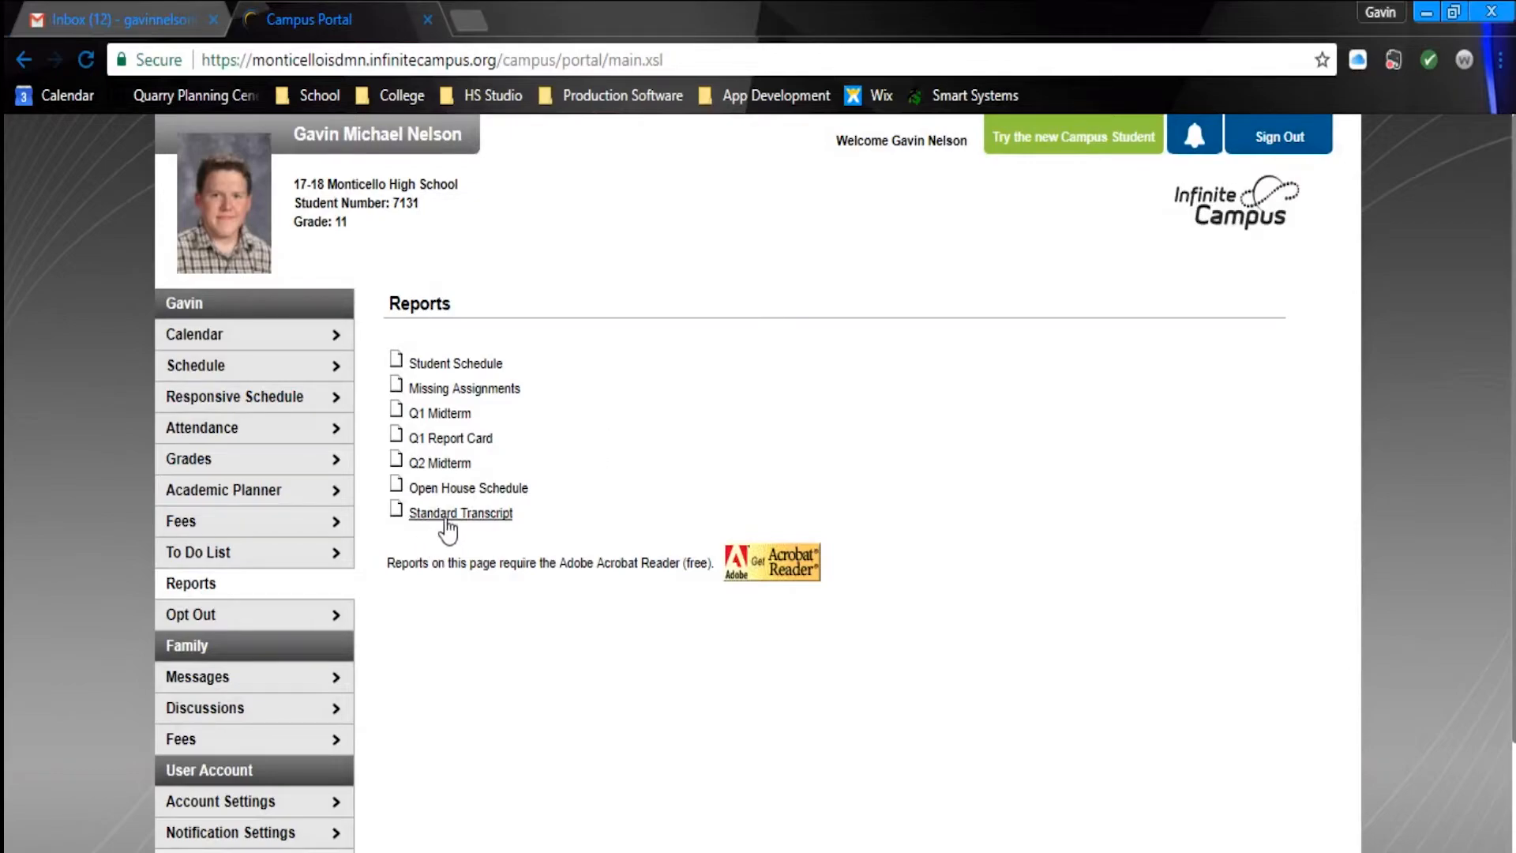
# Open the Standard Transcript PDF and scroll through its course history and credit summary.
pyautogui.click(460, 512)
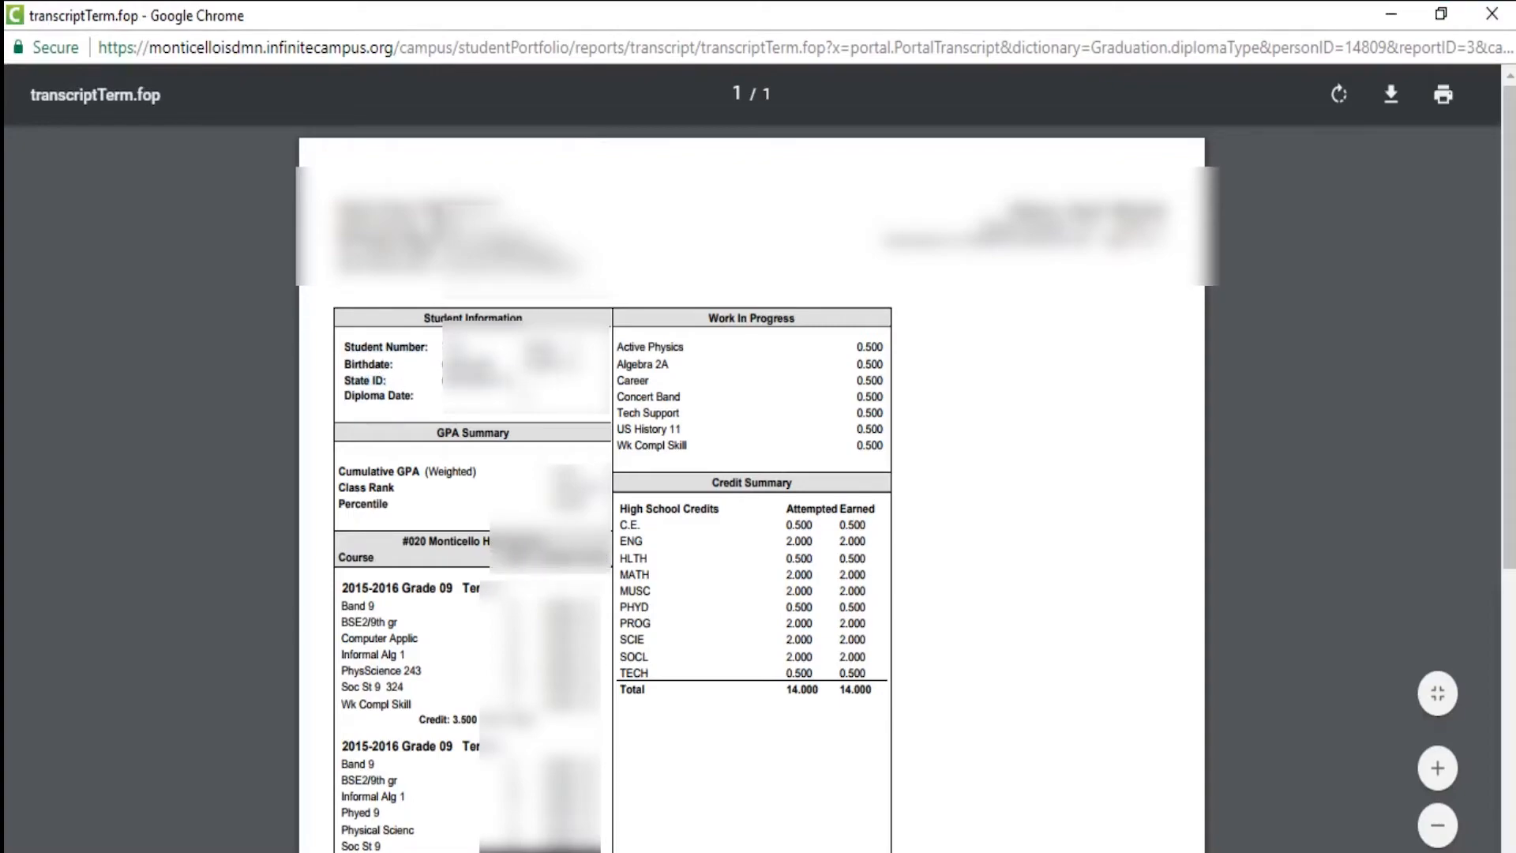
pyautogui.scroll(-3)
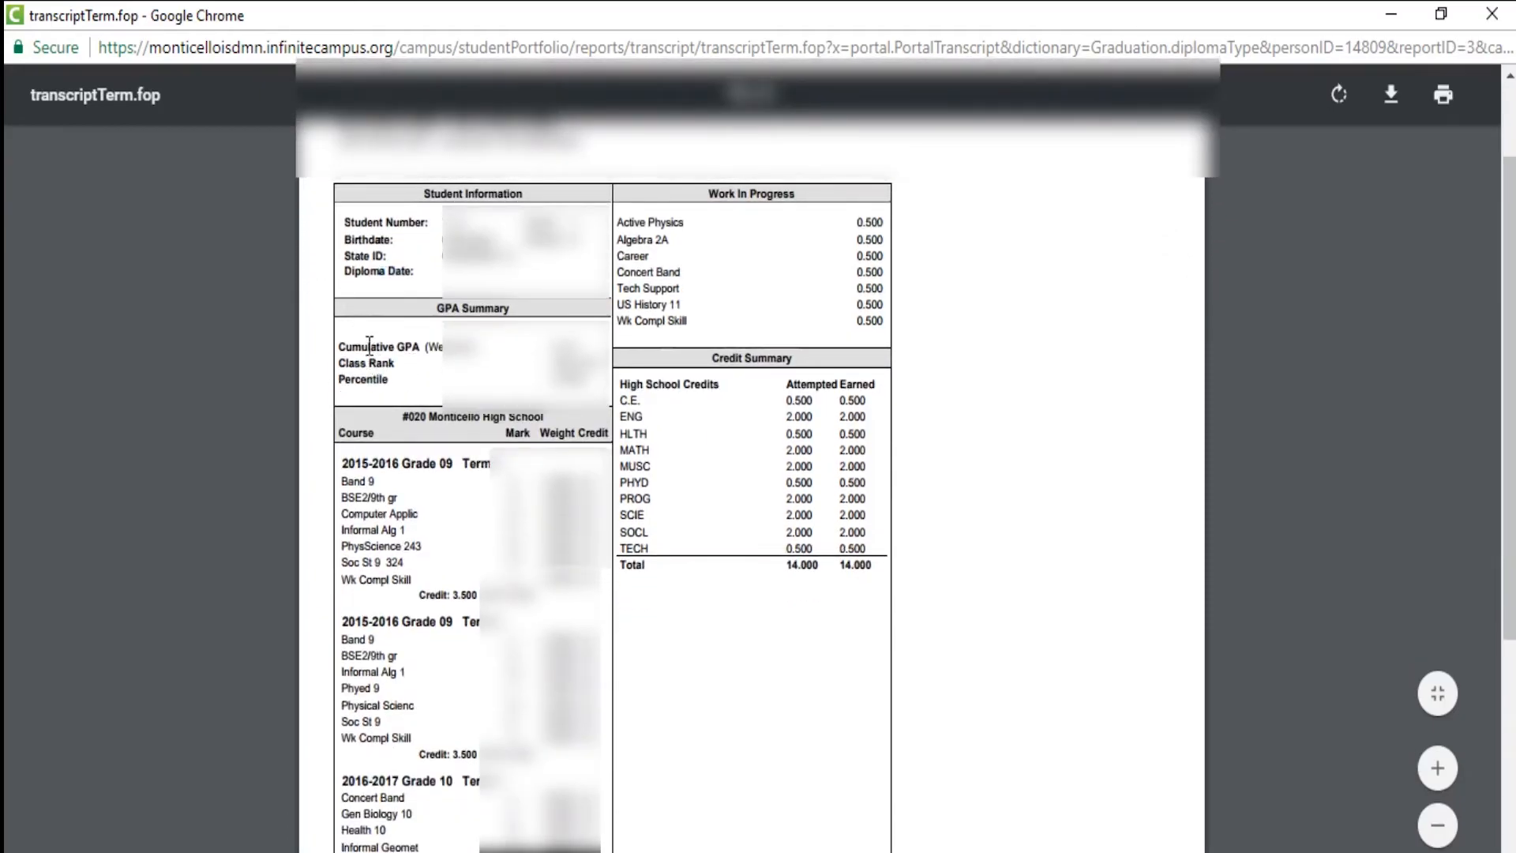
pyautogui.scroll(-3)
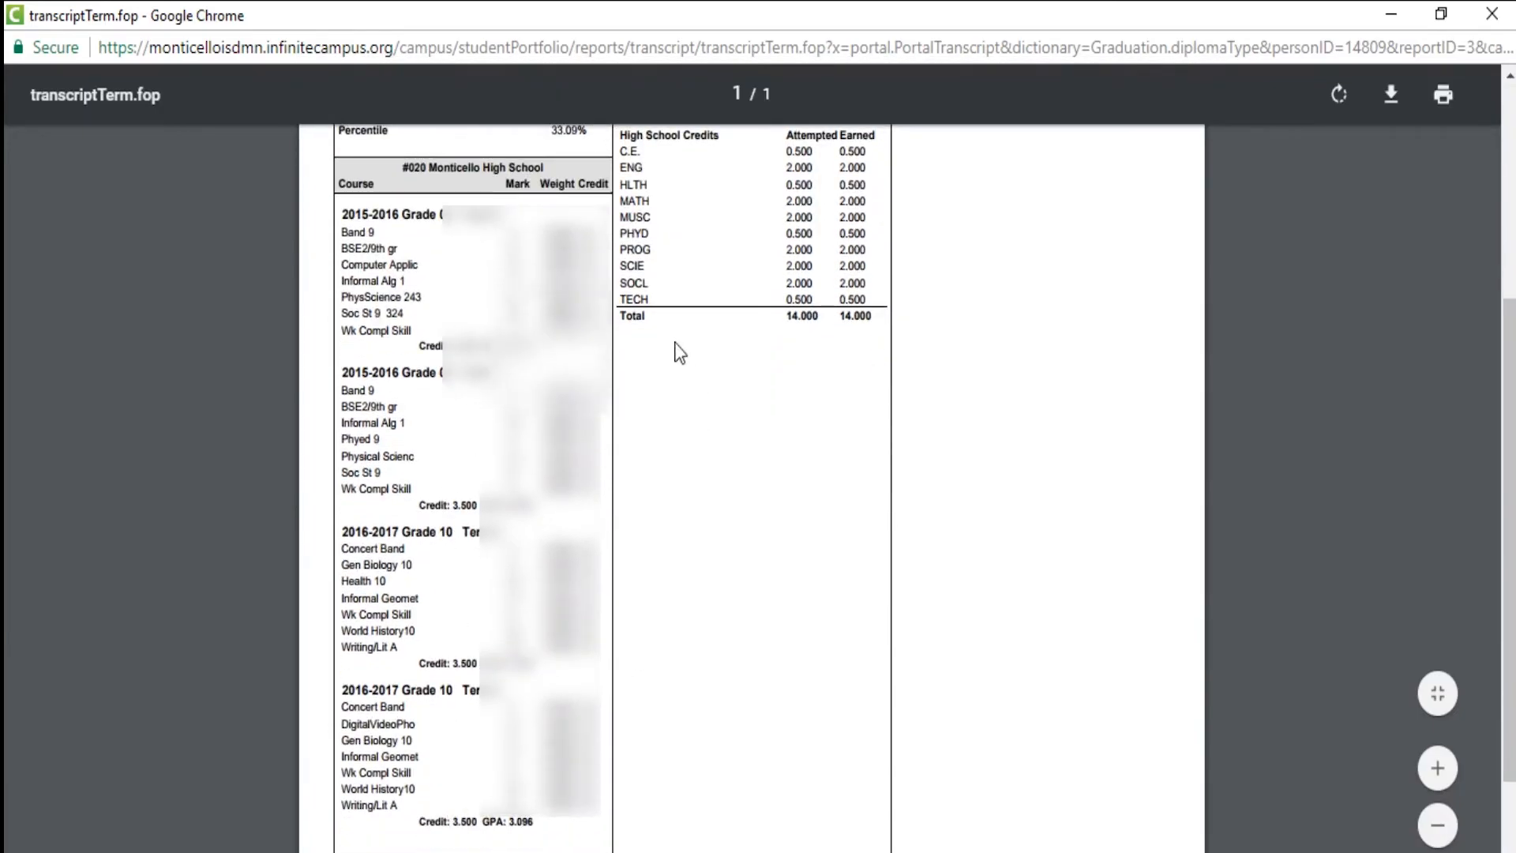
pyautogui.scroll(3)
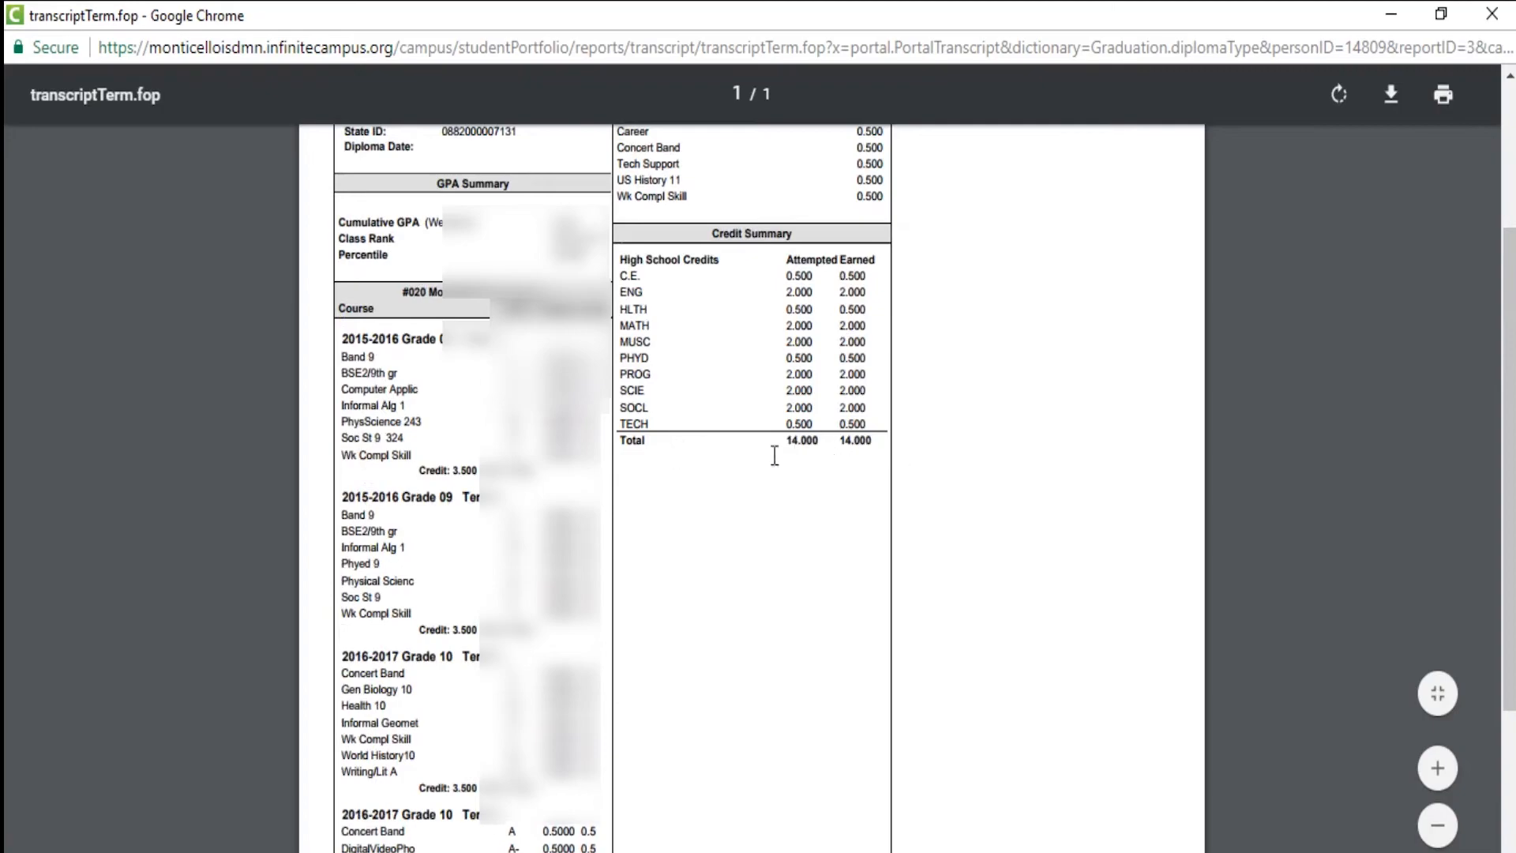
pyautogui.moveTo(867, 456)
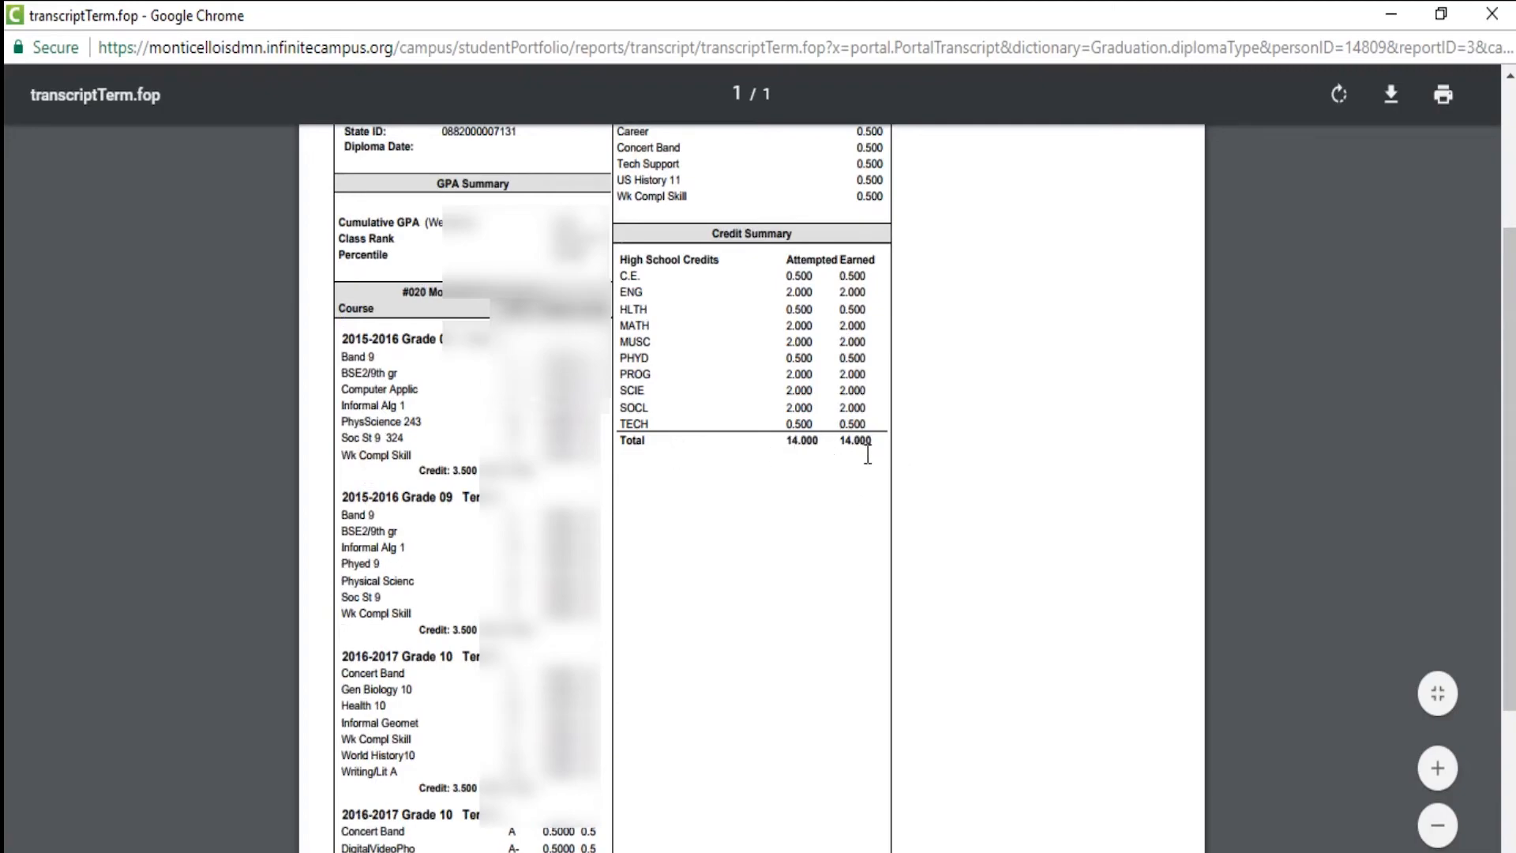